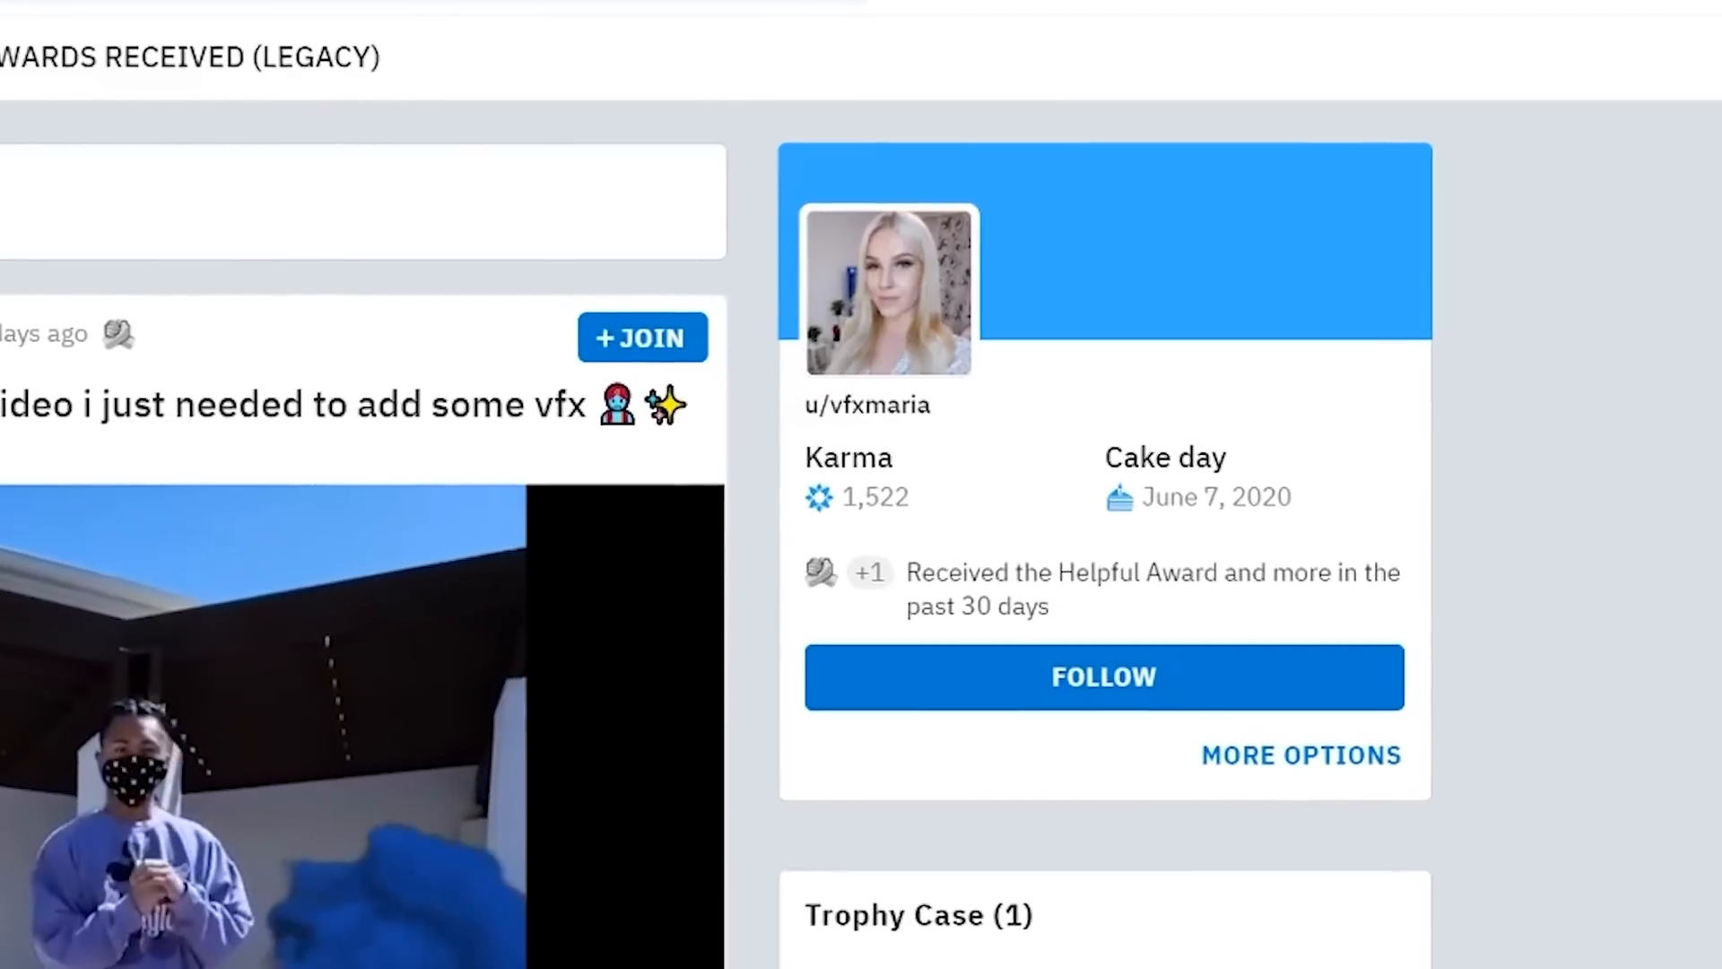
{"action": "scroll", "scroll_direction": "down", "scroll_amount": 3}
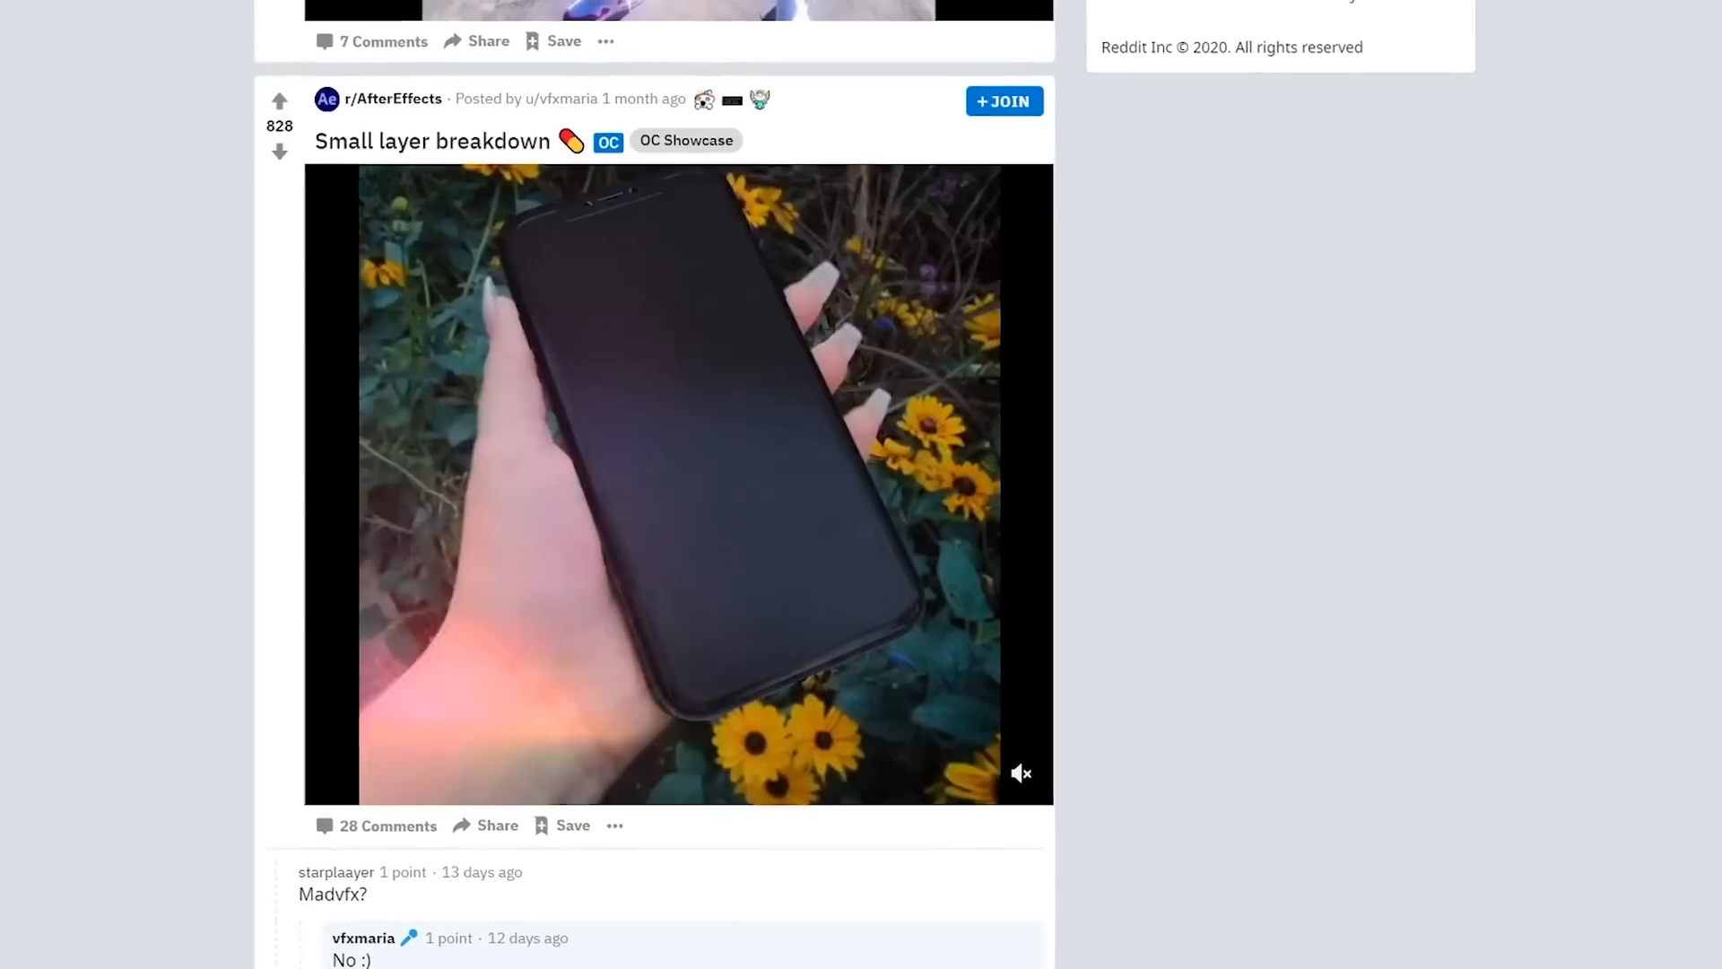